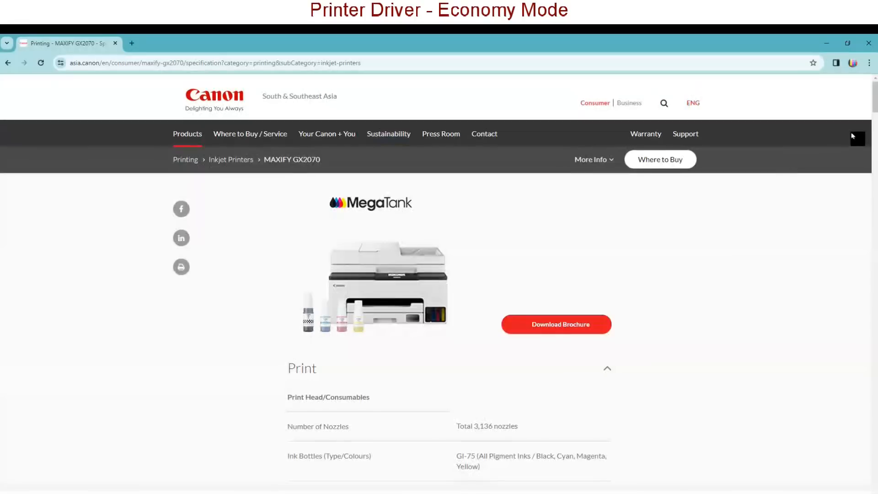
Scroll the MAXIFY GX2070 spec page down to the PC Fax and Paper Handling sections
scroll(down, 3)
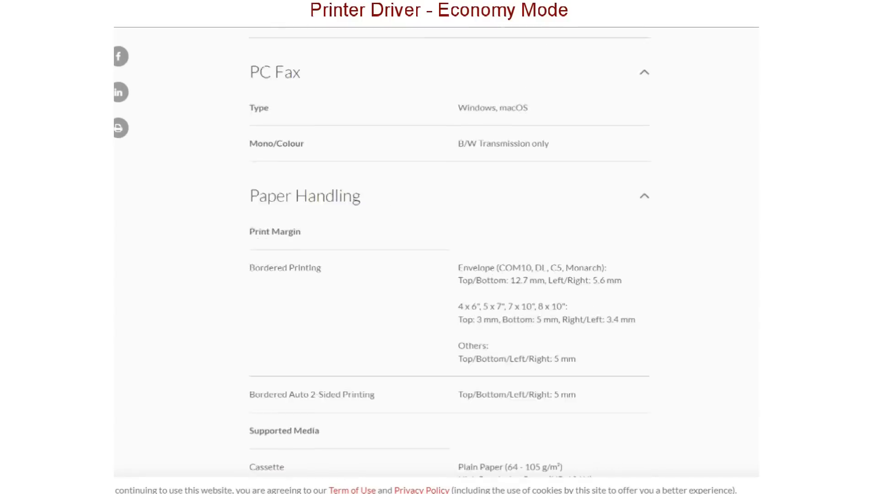
scroll(down, 3)
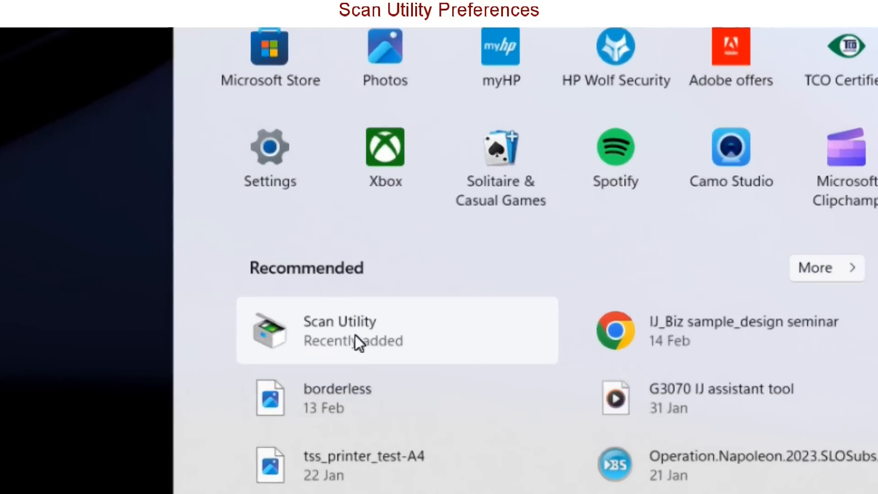
Launch Scan Utility from the Start menu's Recommended list
click(339, 330)
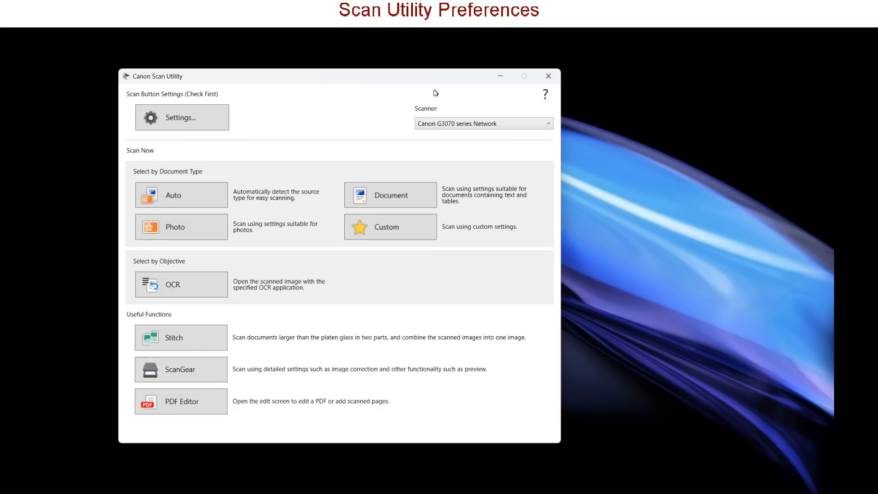
Select Canon GX2000 series Network as the scanner
click(483, 123)
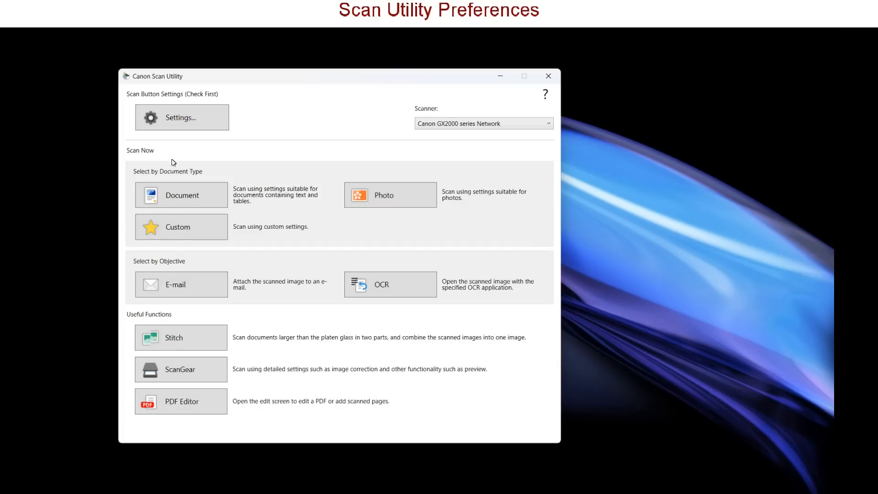
mouse_move(163, 406)
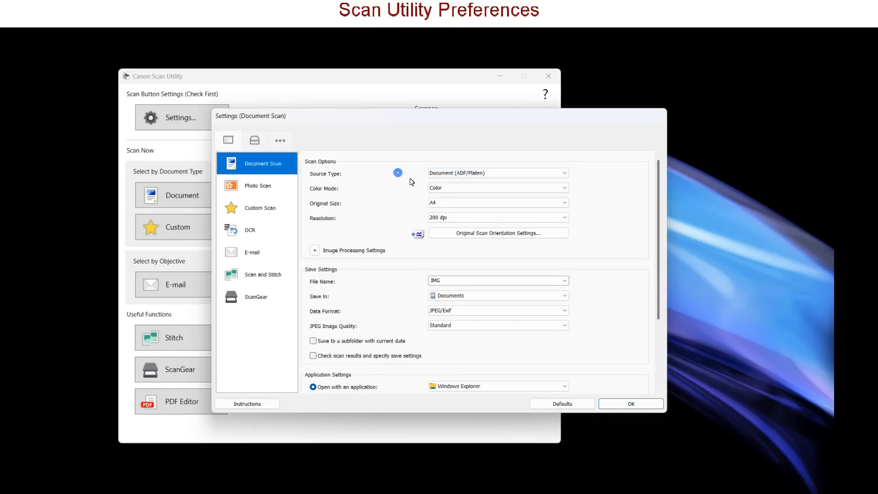
Check Color Mode options, expand Image Processing Settings, and toggle Correct gutter shadow on then off
click(497, 188)
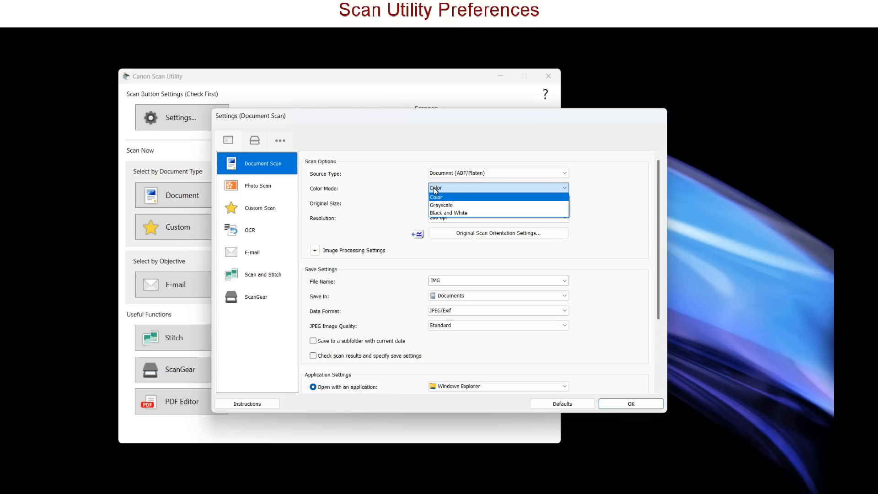
click(315, 250)
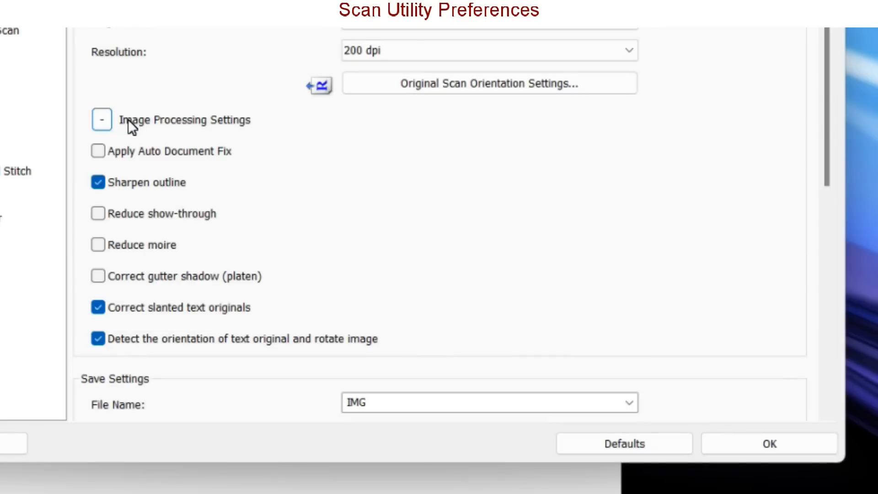
mouse_move(98, 150)
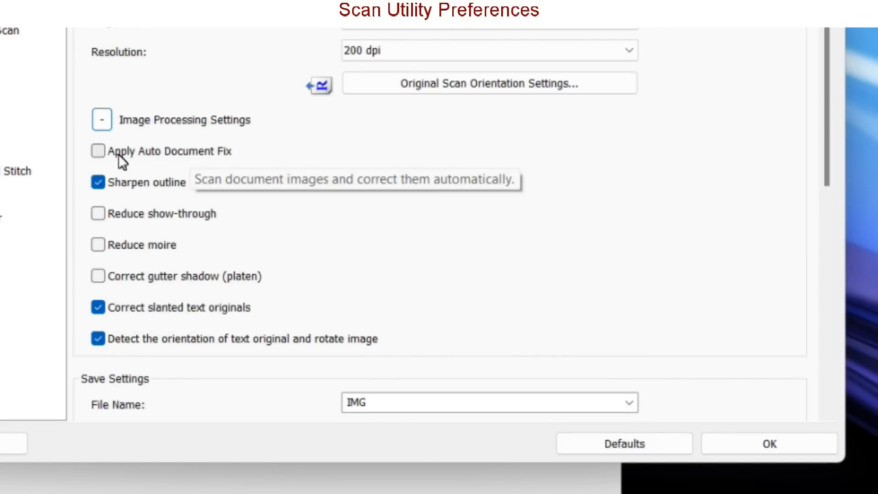
mouse_move(96, 233)
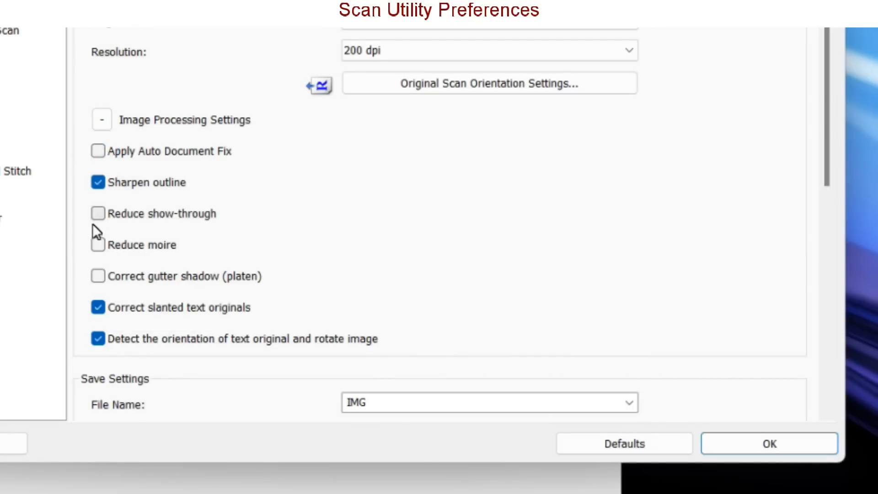
scroll(down, 3)
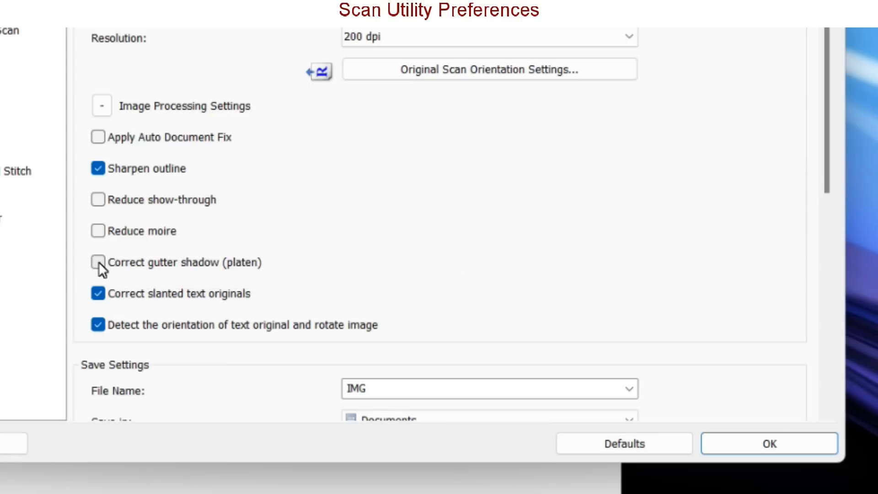
click(98, 263)
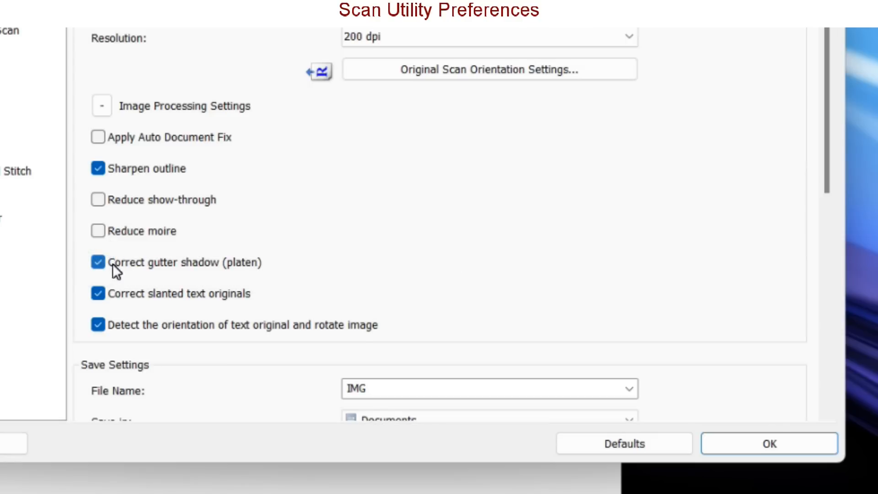
click(99, 262)
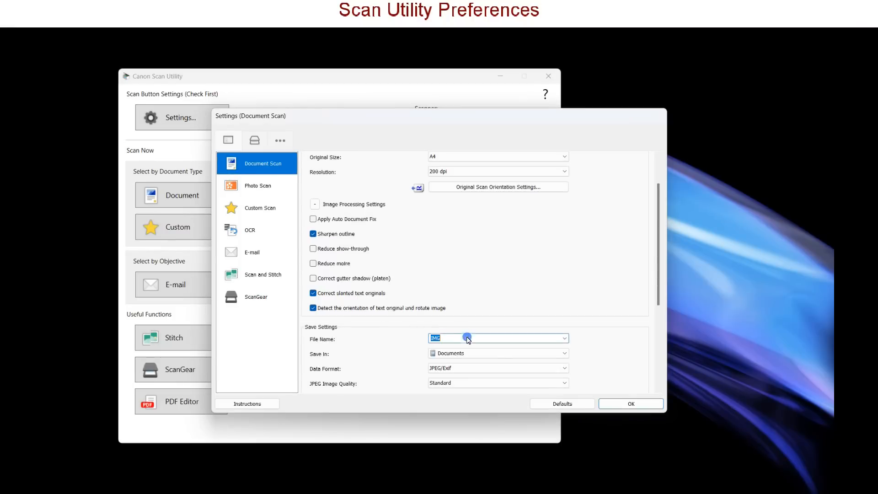
text(abc)
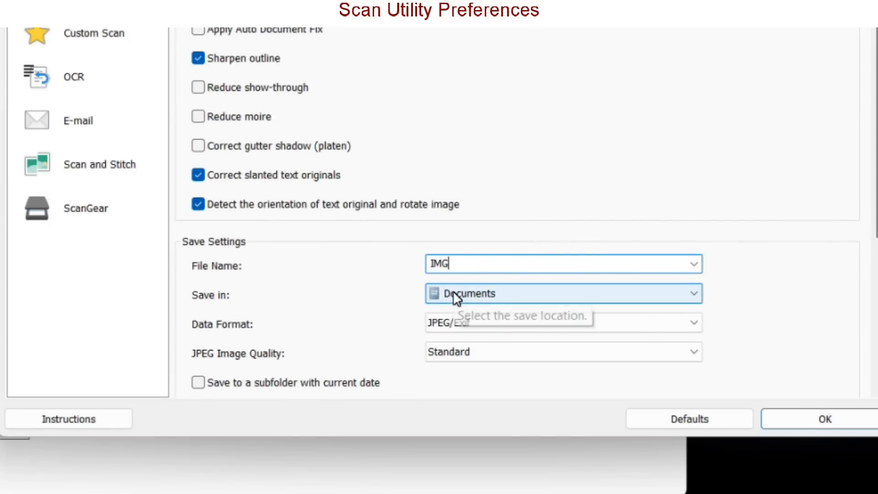
click(563, 293)
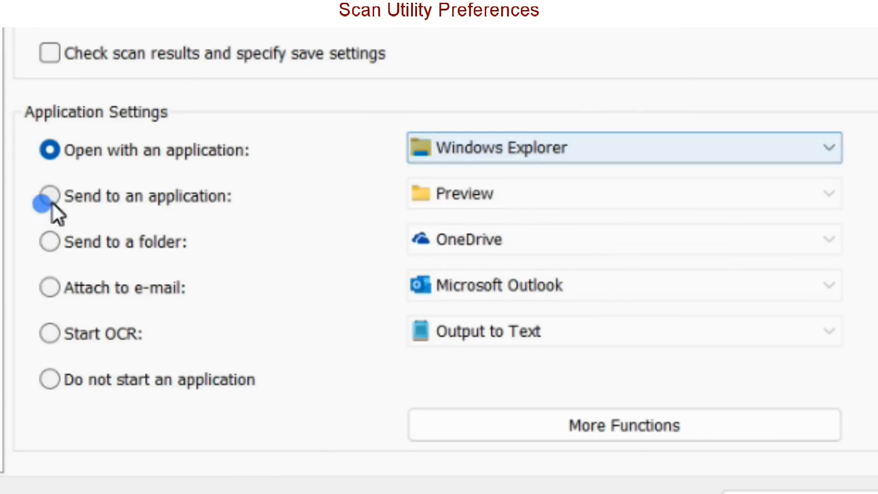
click(50, 195)
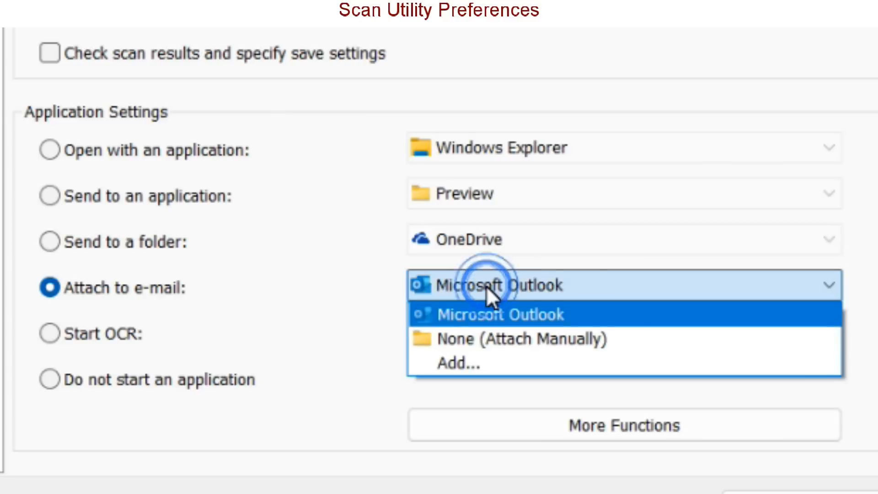
click(500, 314)
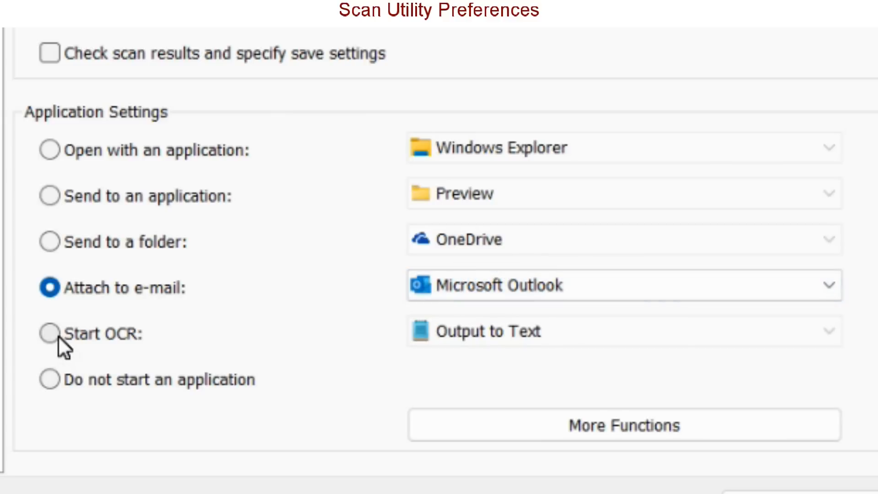
click(50, 334)
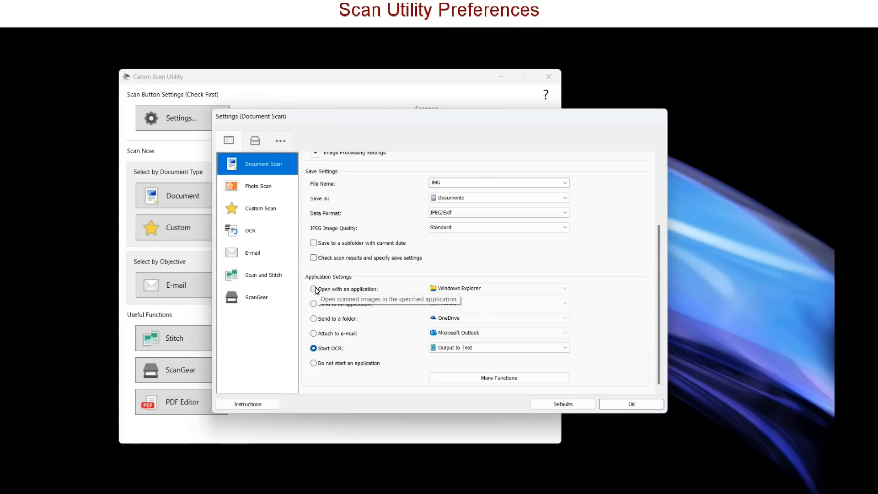
click(314, 290)
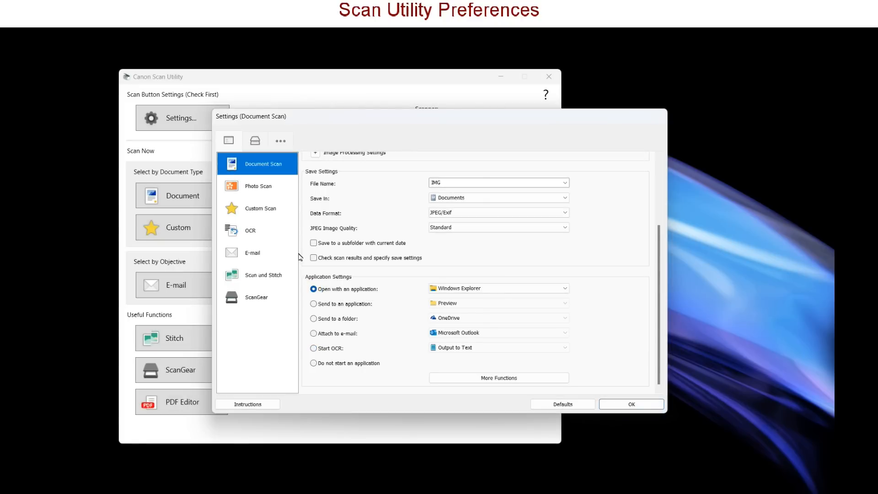
click(259, 209)
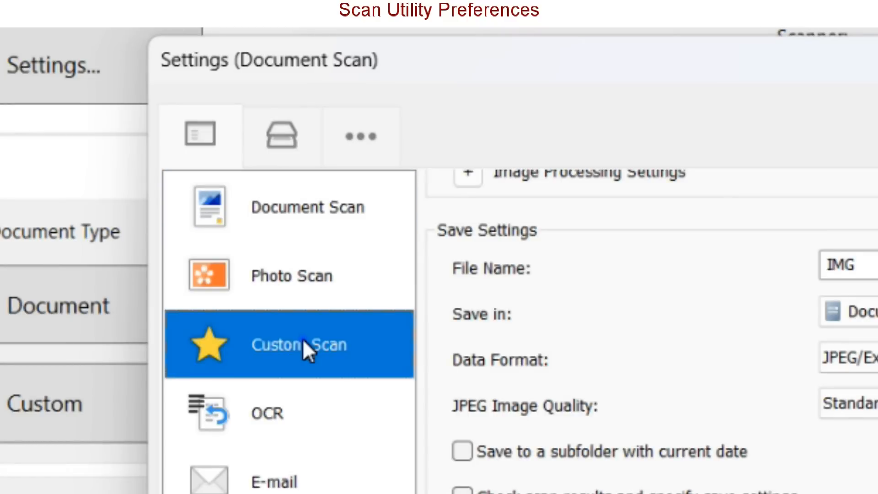
Show the Custom Scan profile settings, with source, size and resolution on Auto
click(289, 344)
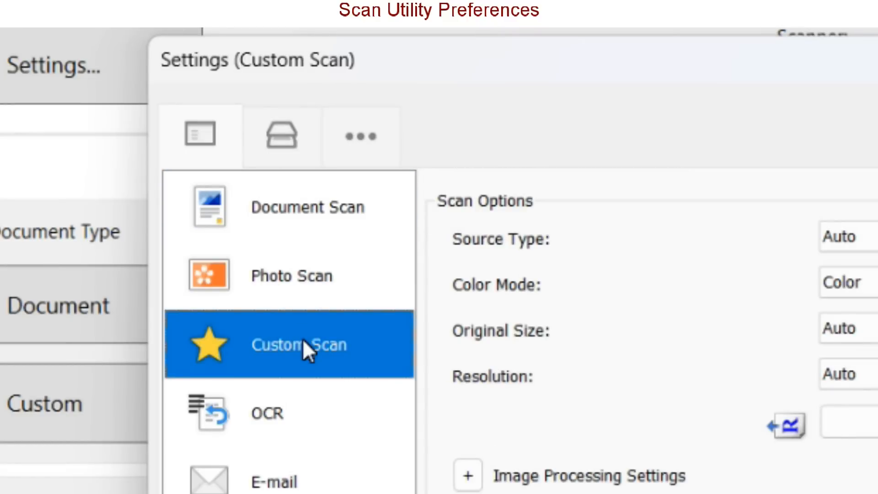
mouse_move(297, 151)
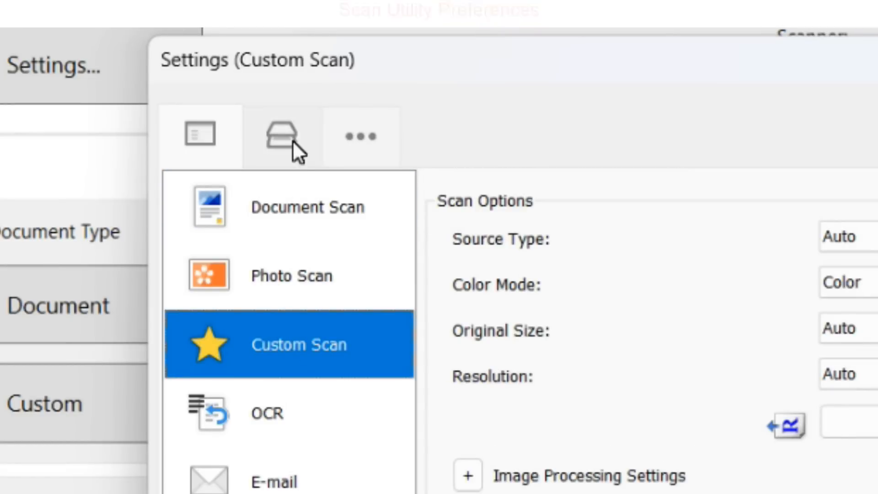